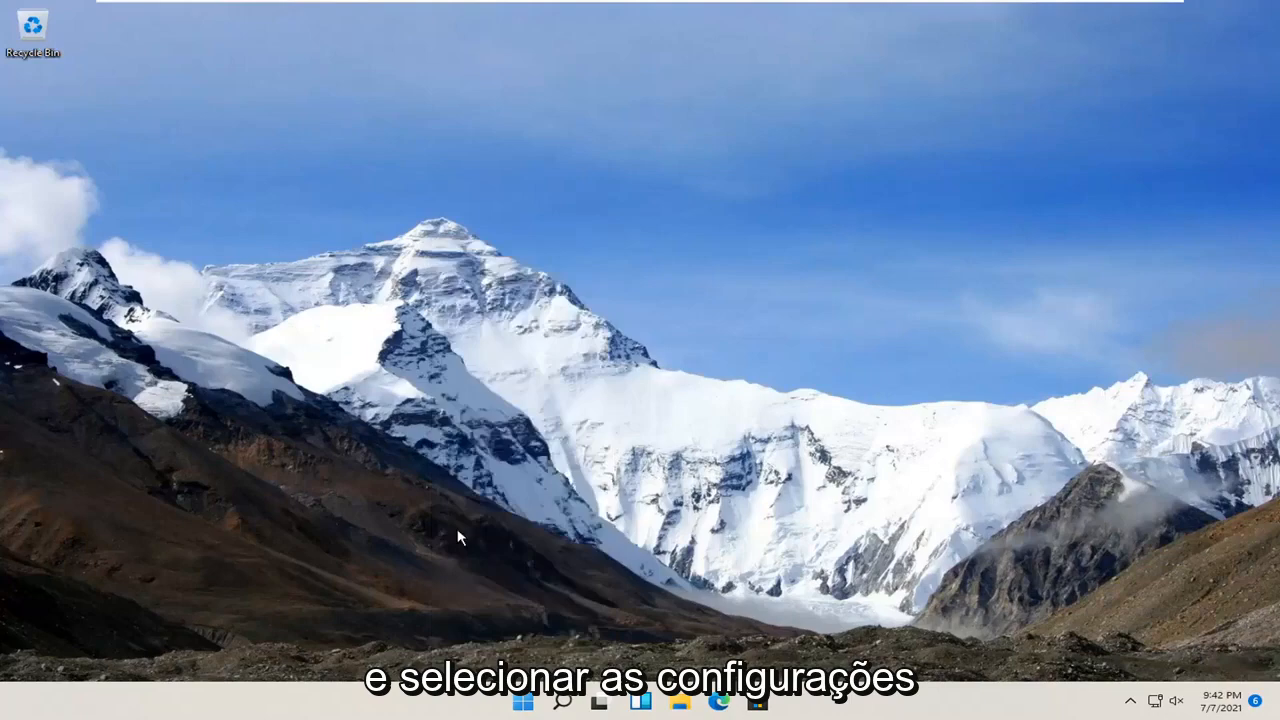
# Step: Go to Apps > Optional features in Settings
pyautogui.click(776, 700)
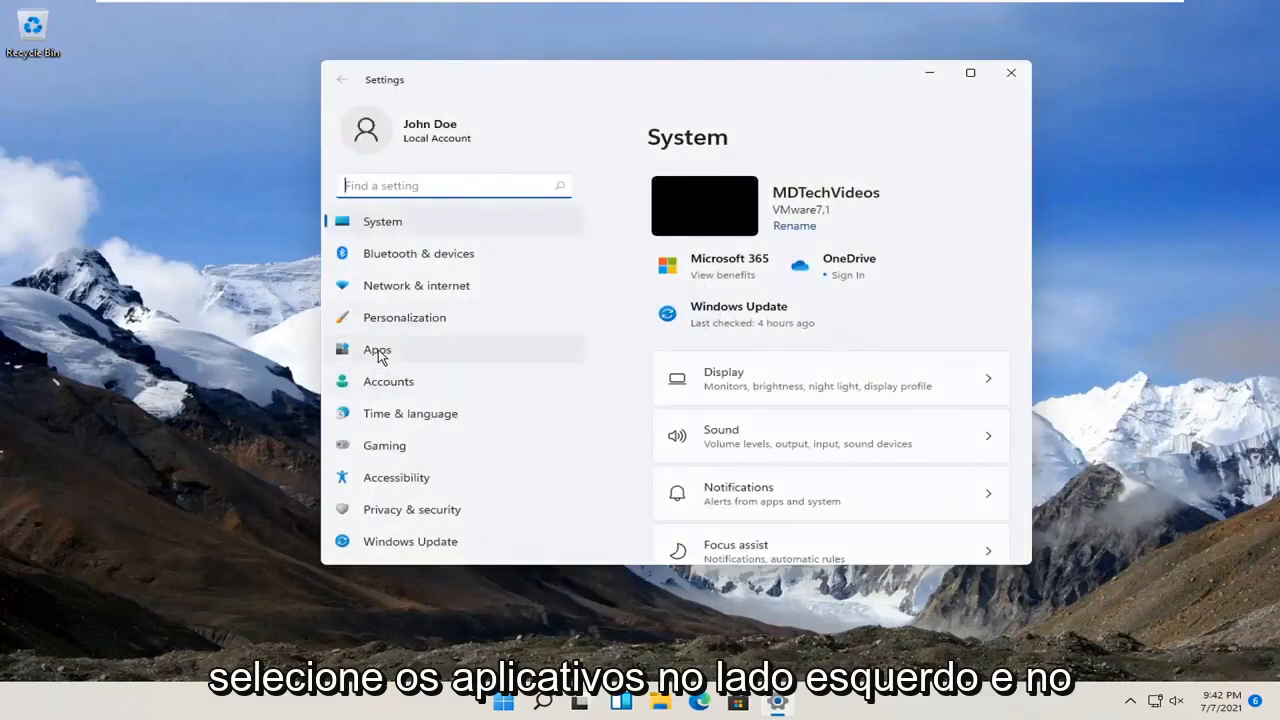
pyautogui.click(376, 348)
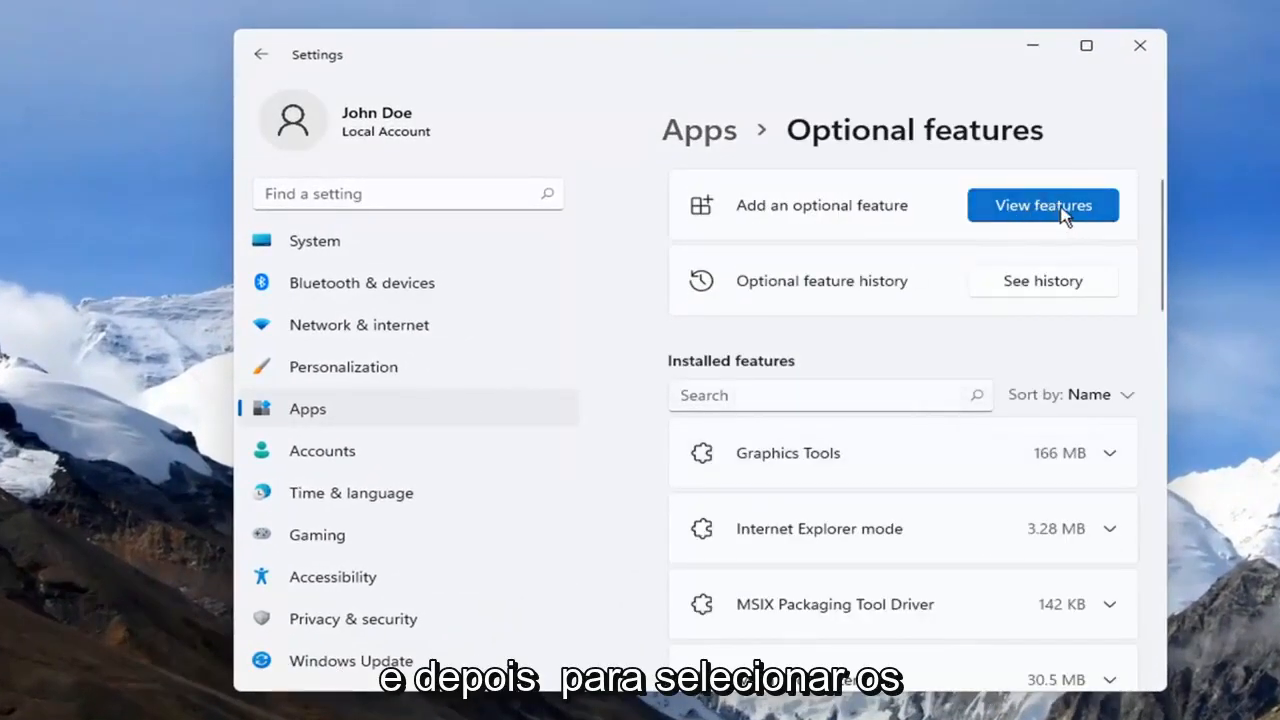
# Step: Search 'he', select Windows Hello Face and install it until a restart is required
pyautogui.click(1042, 204)
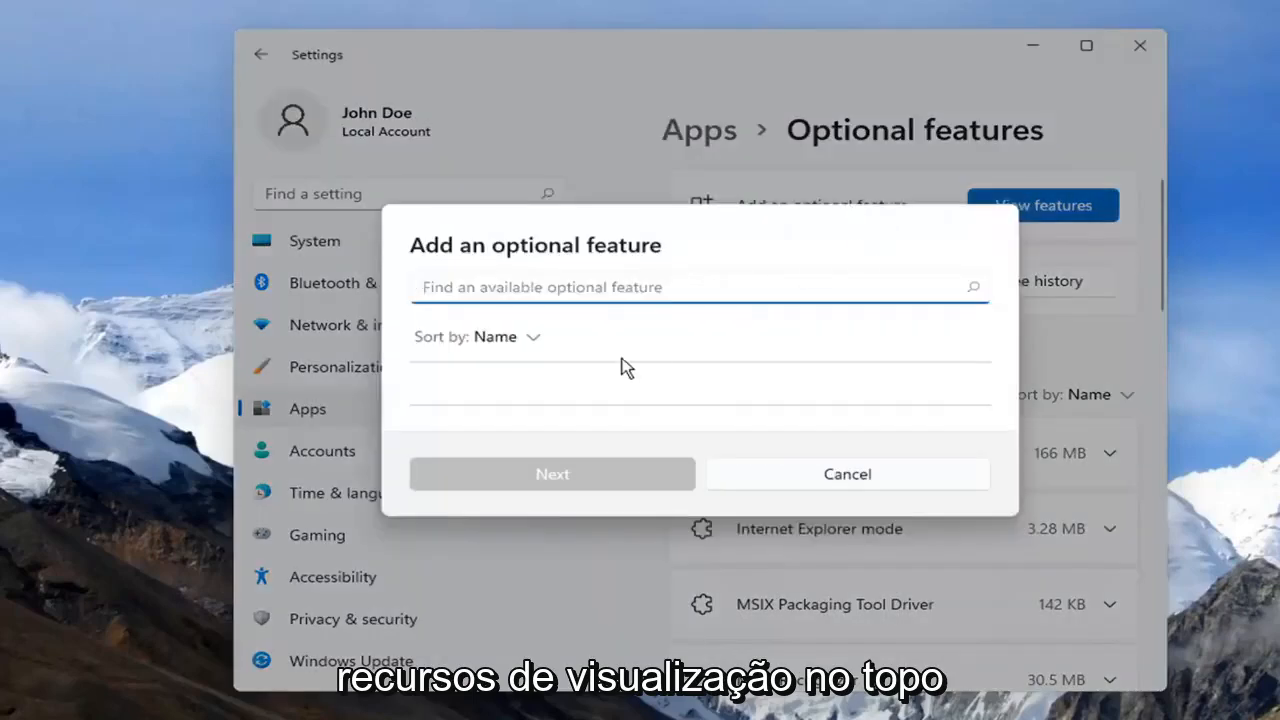
pyautogui.write('hello face')
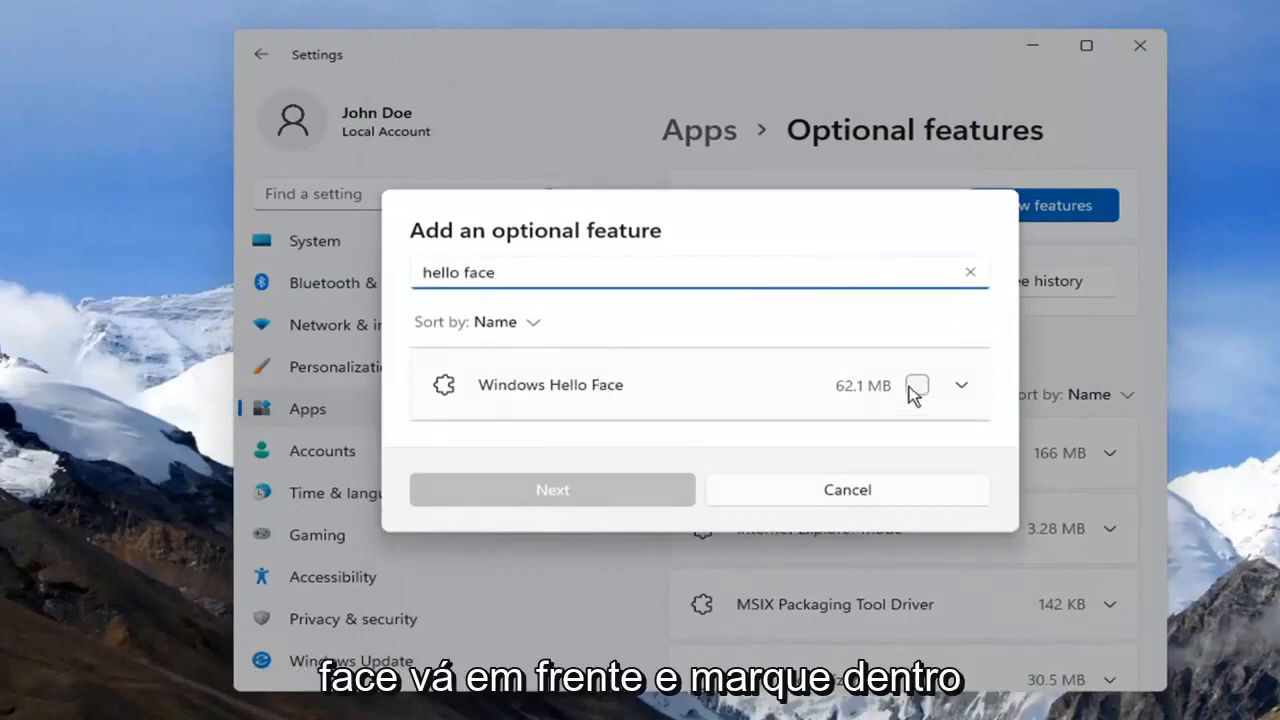
pyautogui.click(916, 384)
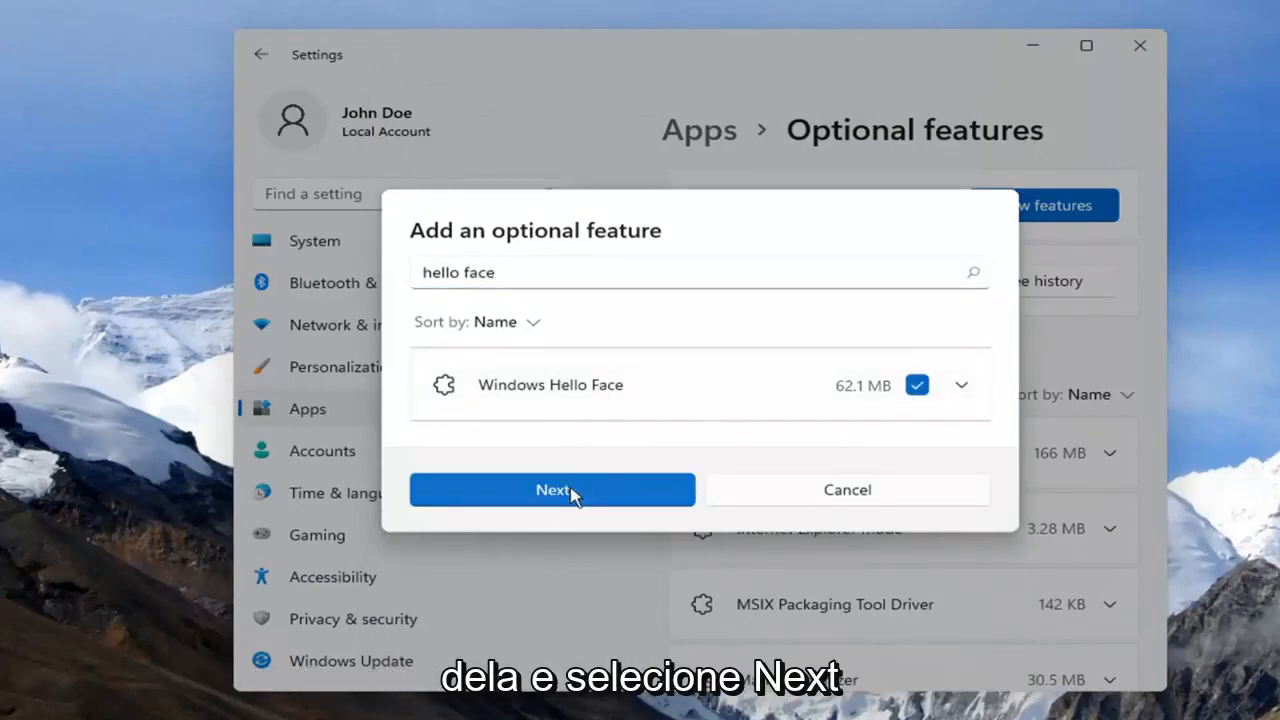
pyautogui.click(552, 488)
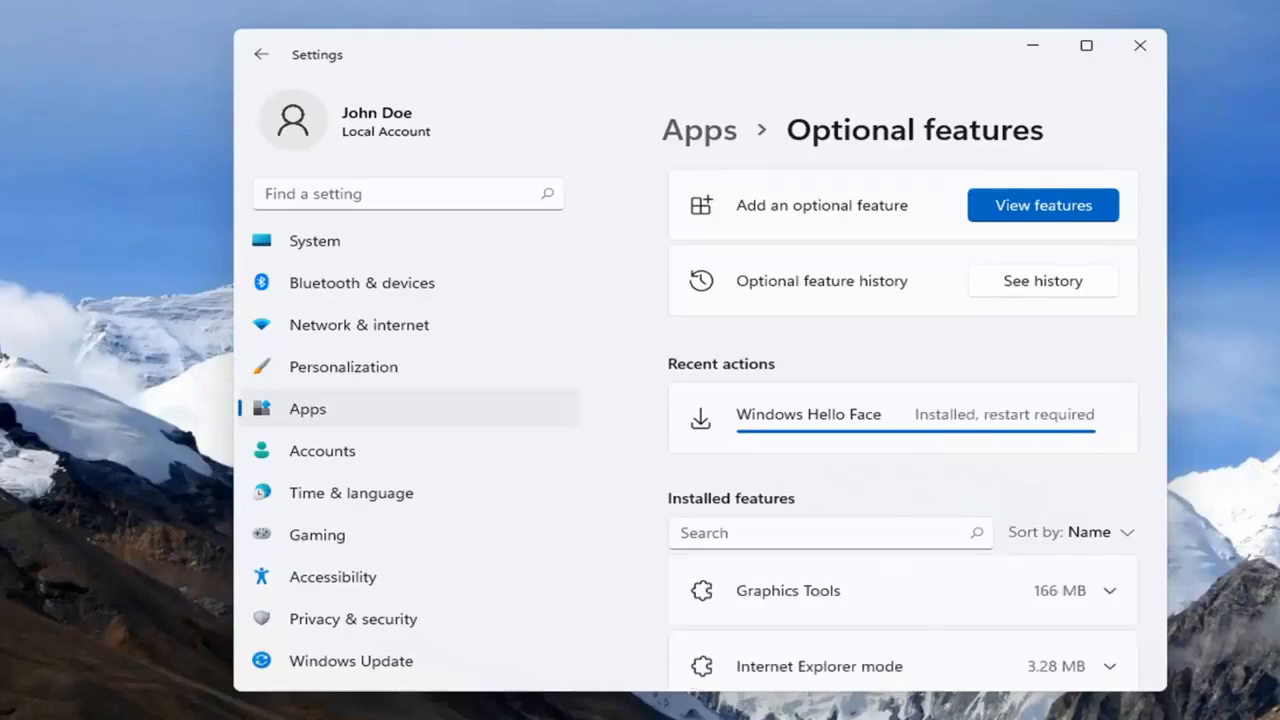
pyautogui.moveTo(866, 420)
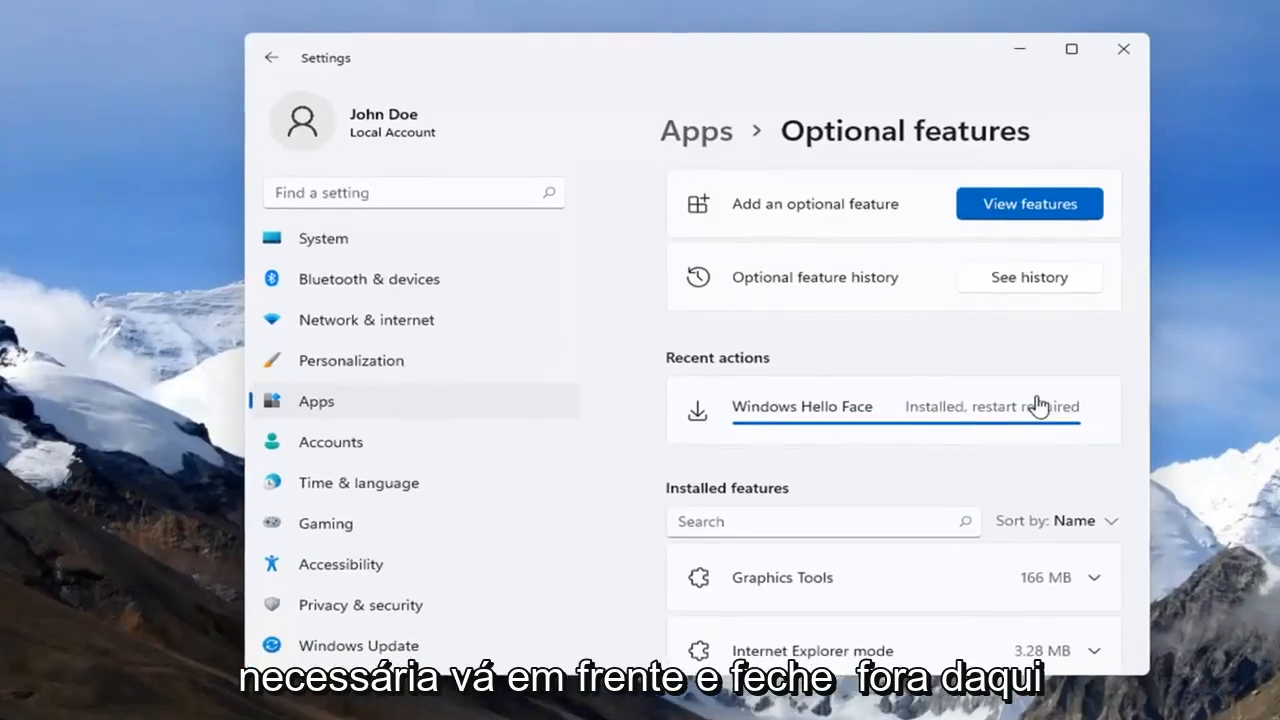
# Step: Close Settings and restart the computer from the Start menu
pyautogui.click(1124, 48)
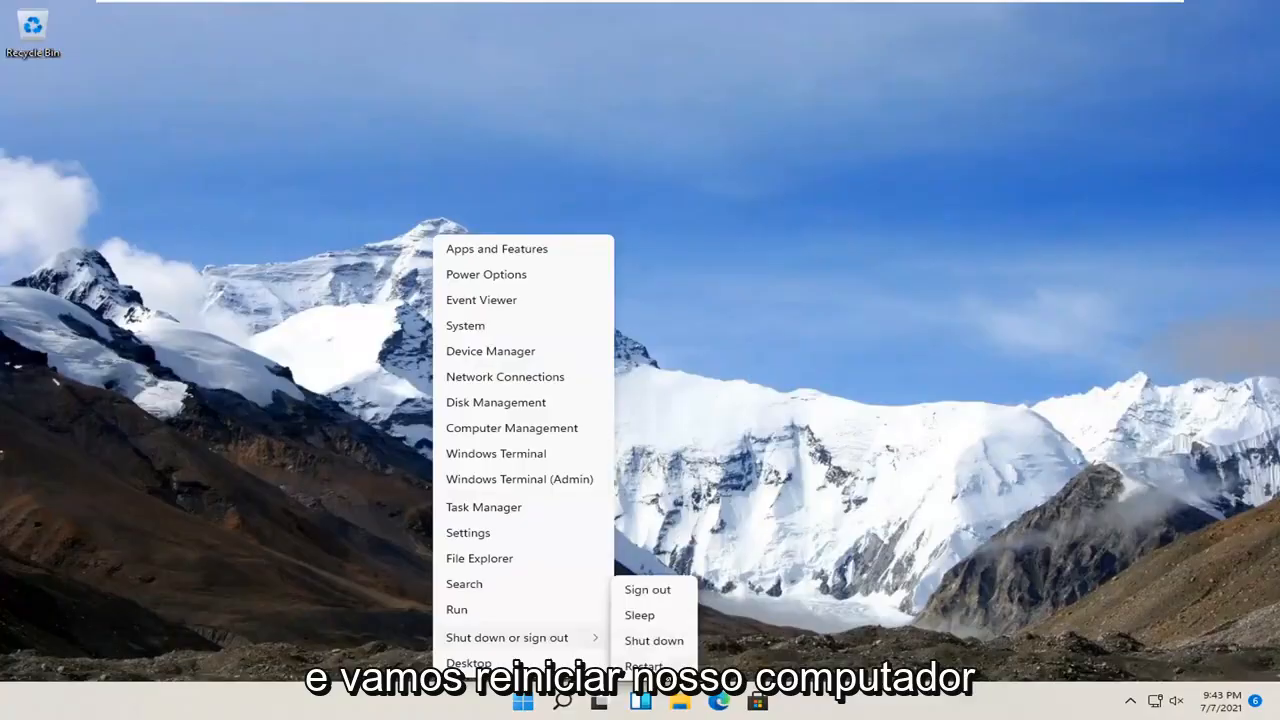
pyautogui.click(648, 664)
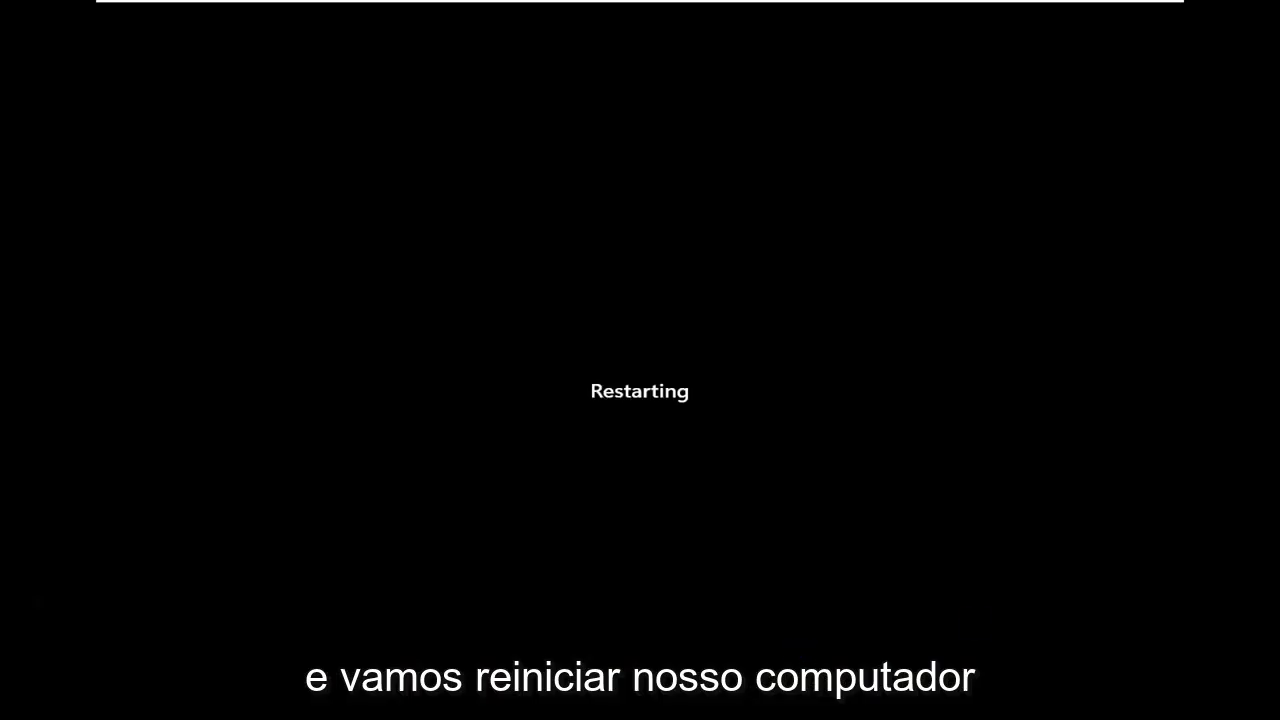